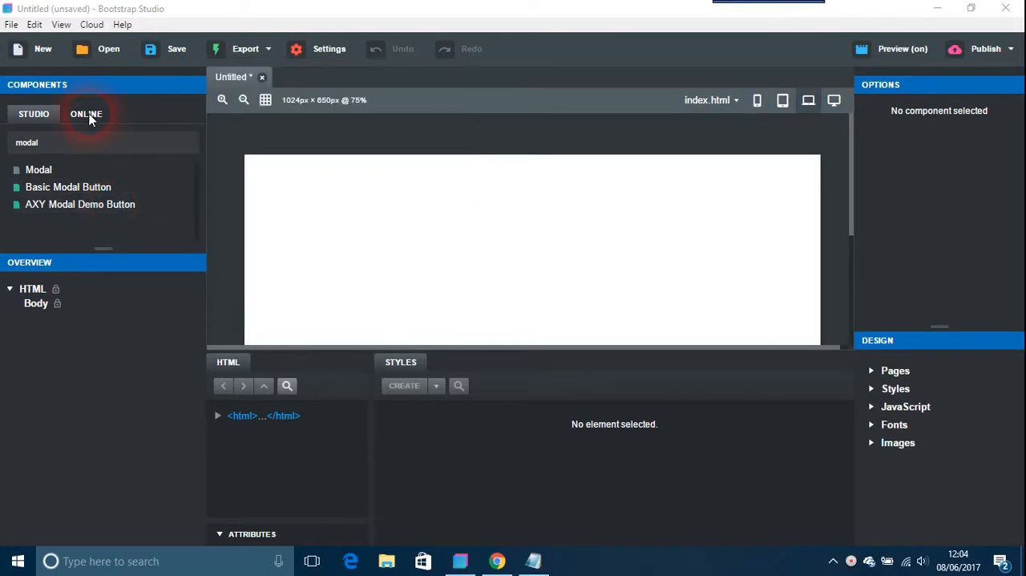
Step: Switch the Components panel back to the built-in Studio library
click(33, 113)
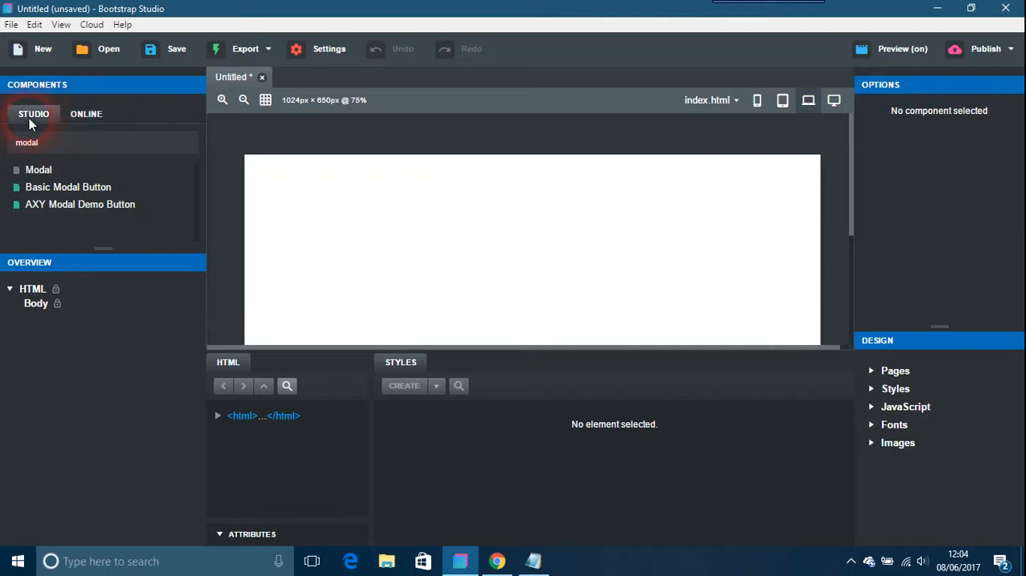
mouse_move(80, 204)
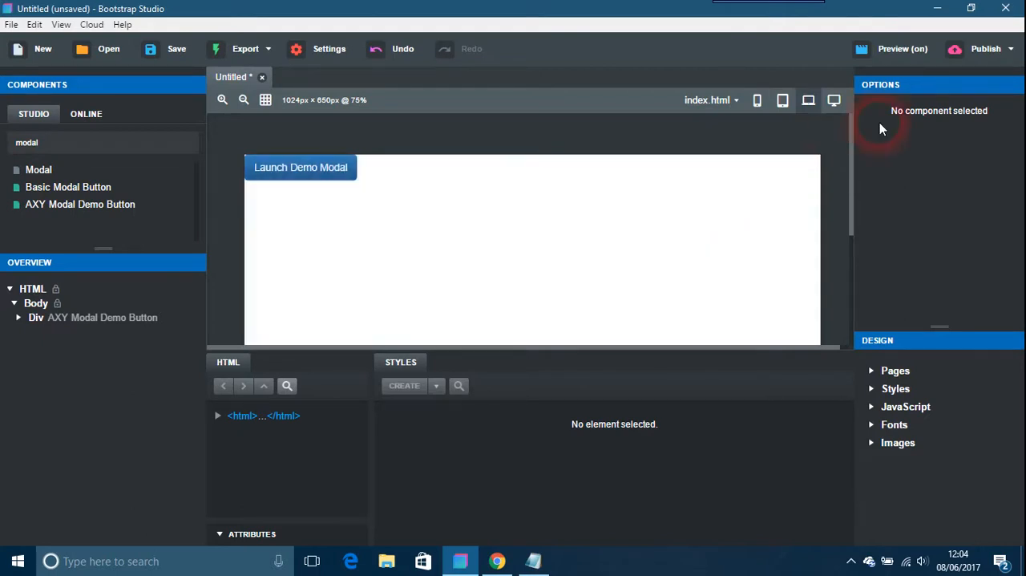
click(891, 48)
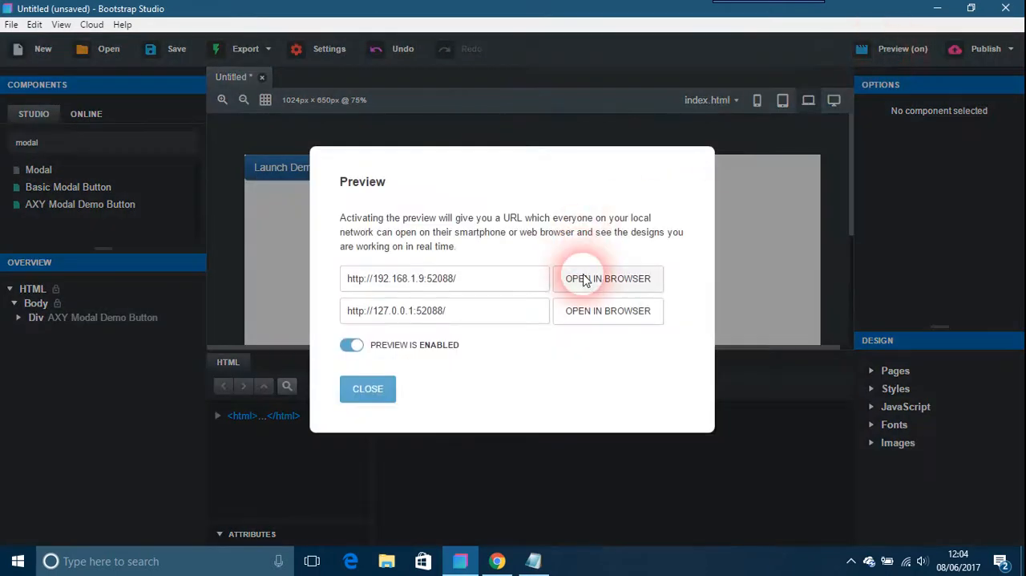
click(608, 278)
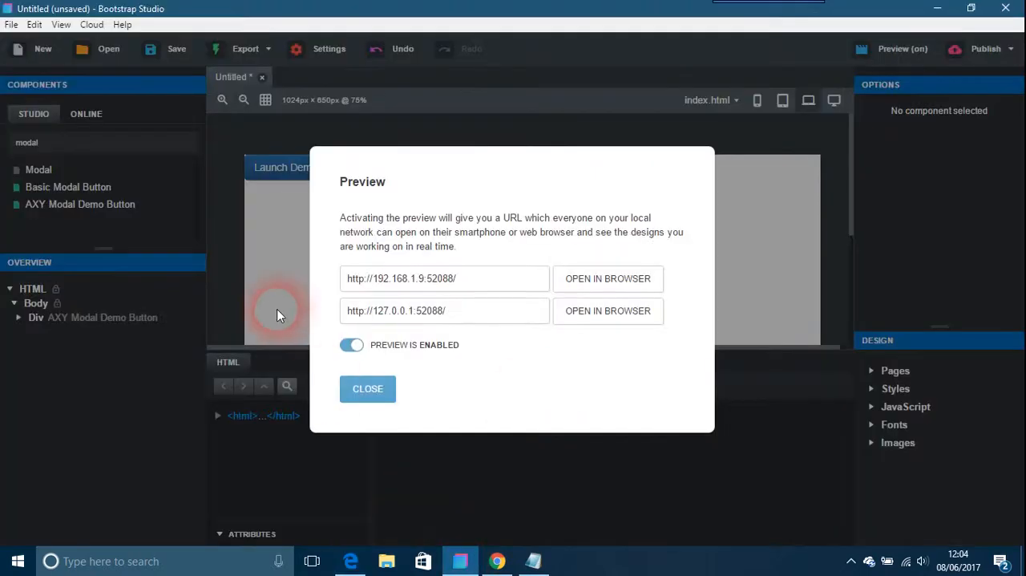
click(368, 389)
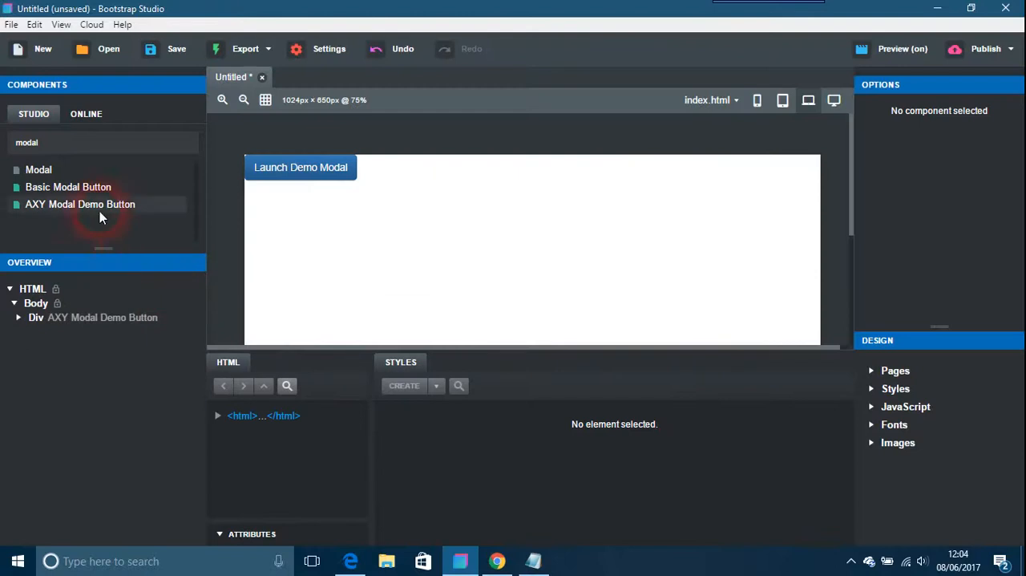
mouse_move(53, 211)
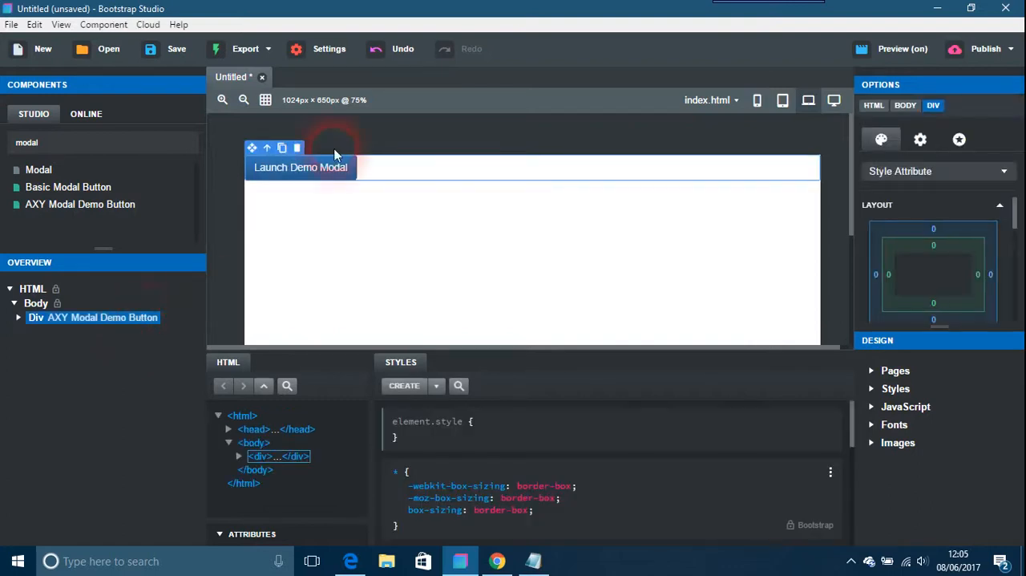
Step: Expand the demo Div and convert Modal #myModal to Custom Code HTML
click(301, 167)
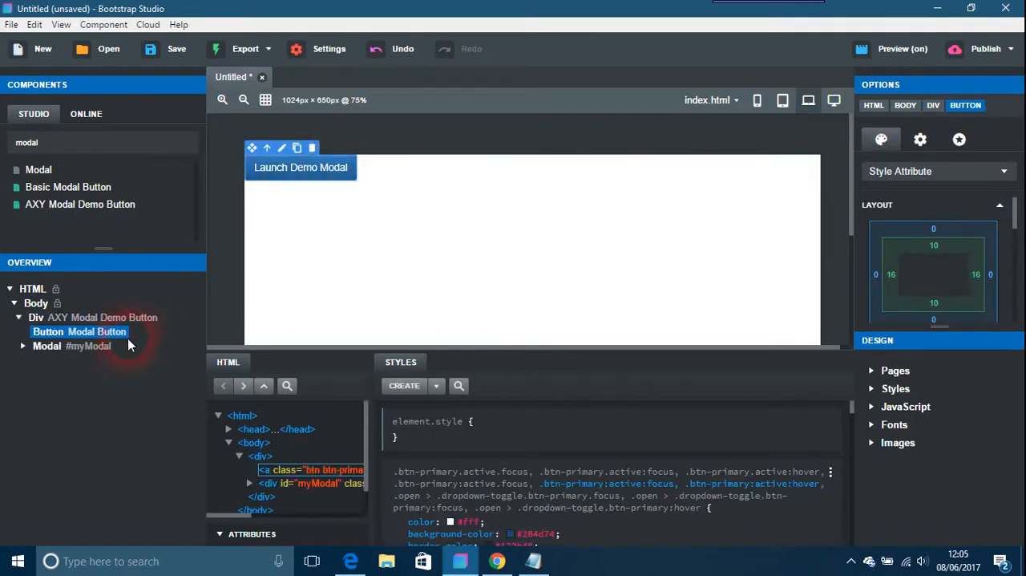
click(72, 345)
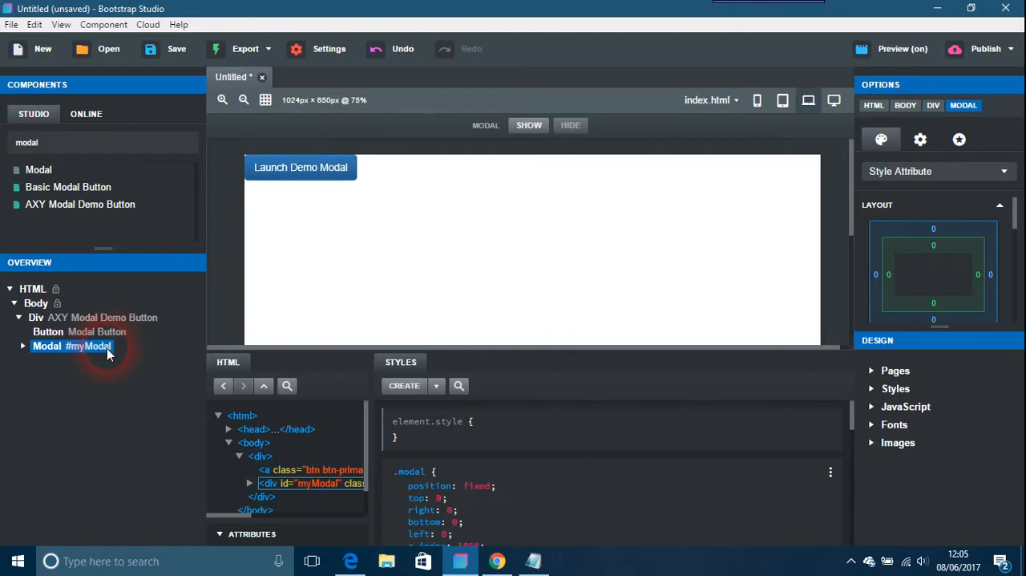
right_click(71, 345)
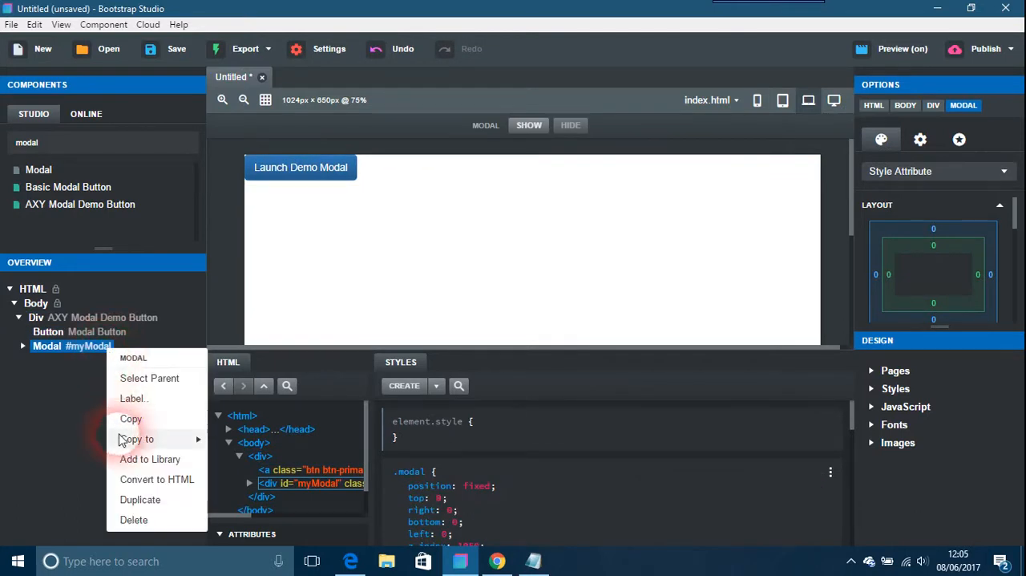
mouse_move(156, 479)
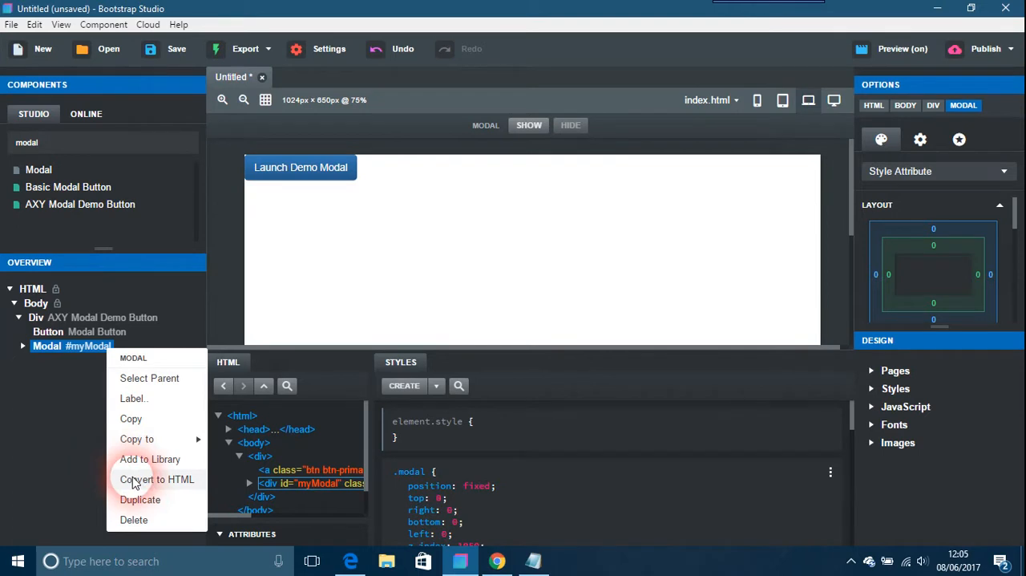
click(156, 479)
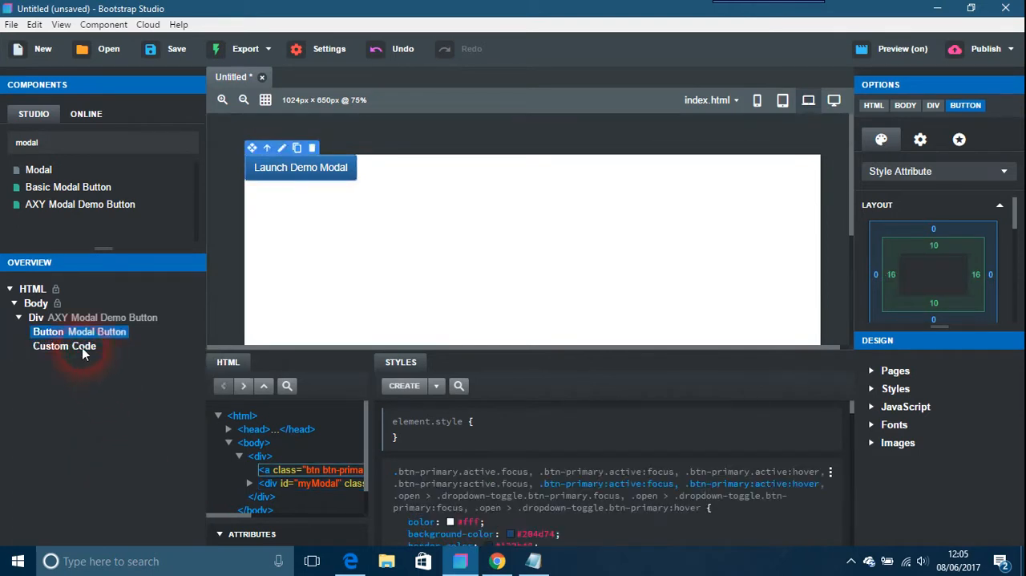
Step: Open the modal's custom code and replace 'Description' with 'We have superb customer support'
click(64, 346)
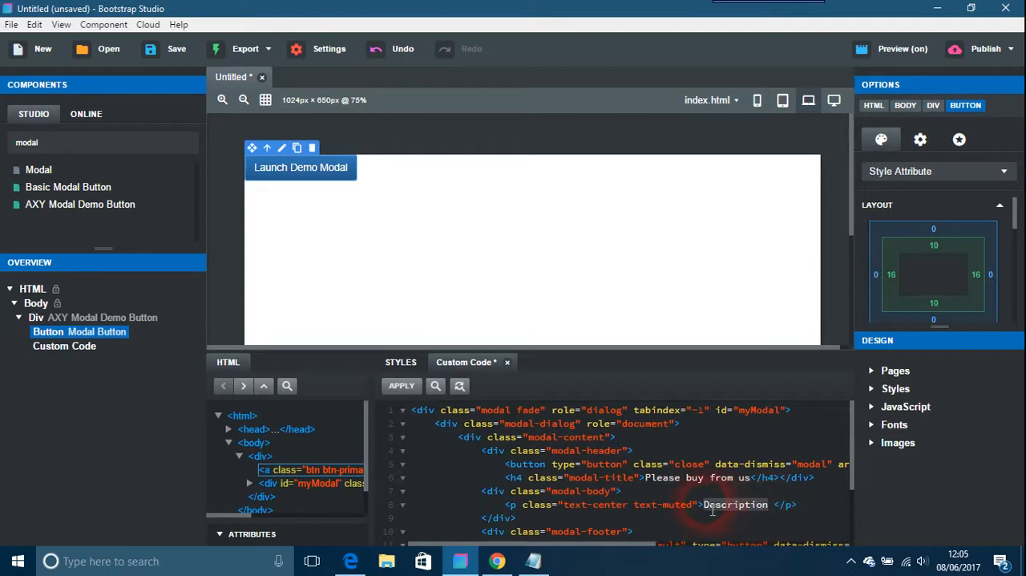
text(We)
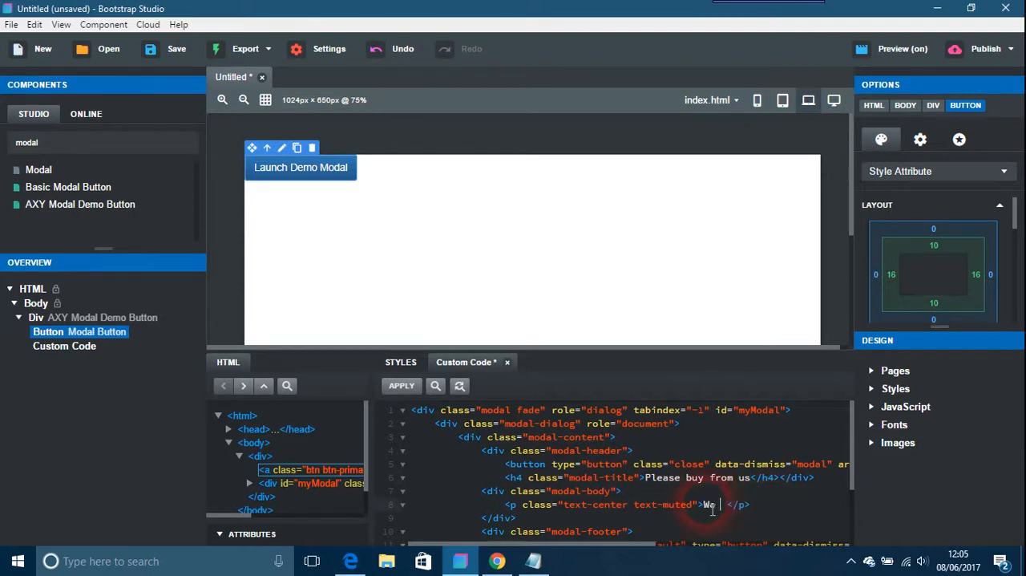
text(have superb)
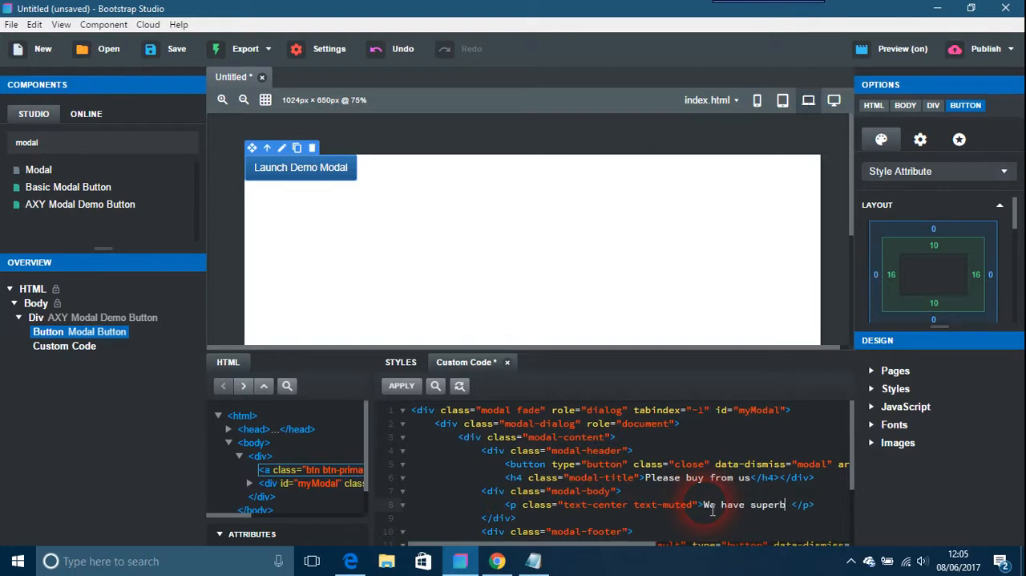
text(customer support)
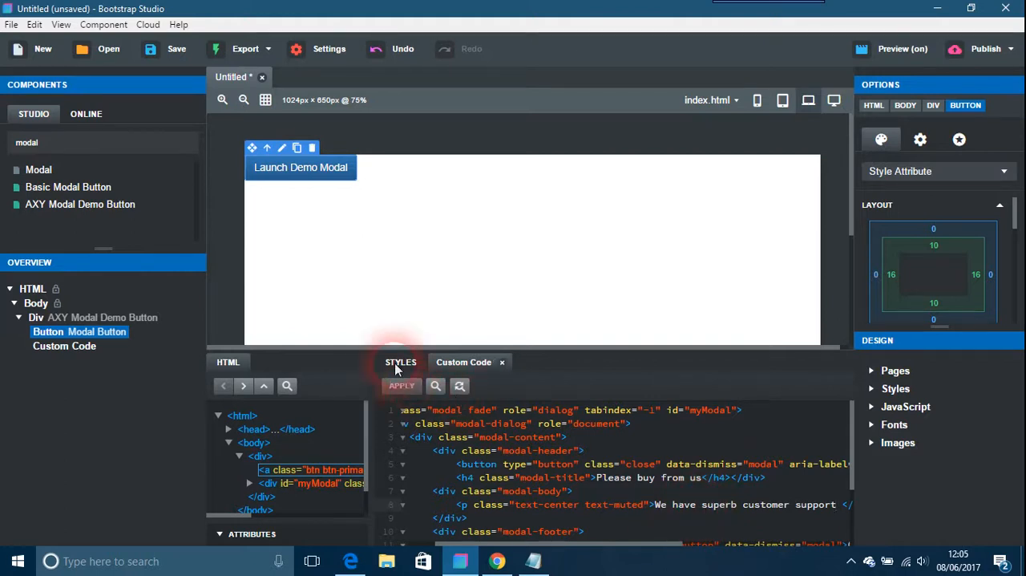
Step: Create an empty .btn.btn-primary.btn-lg rule in Styles and show the preview options
click(400, 361)
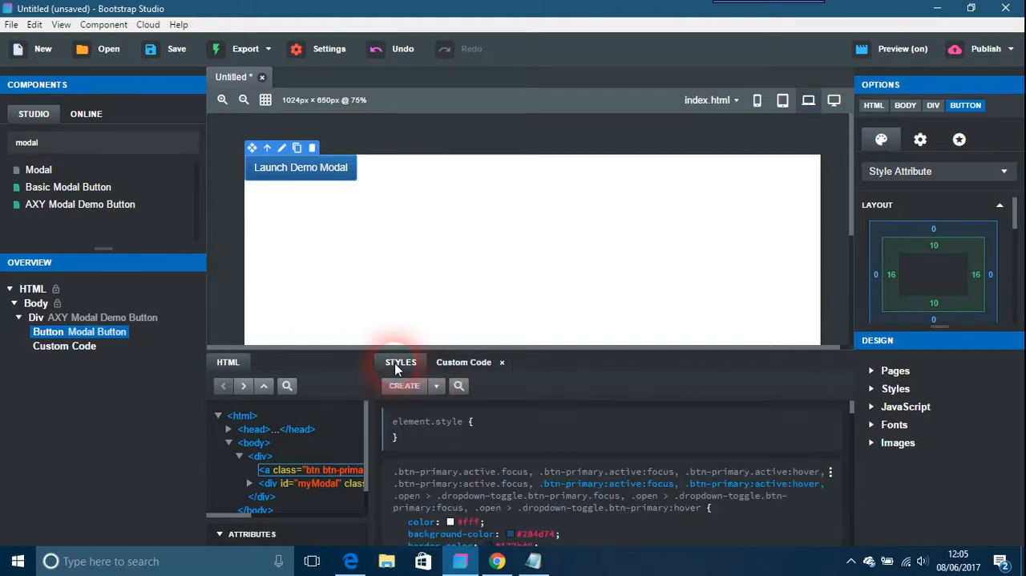
click(405, 386)
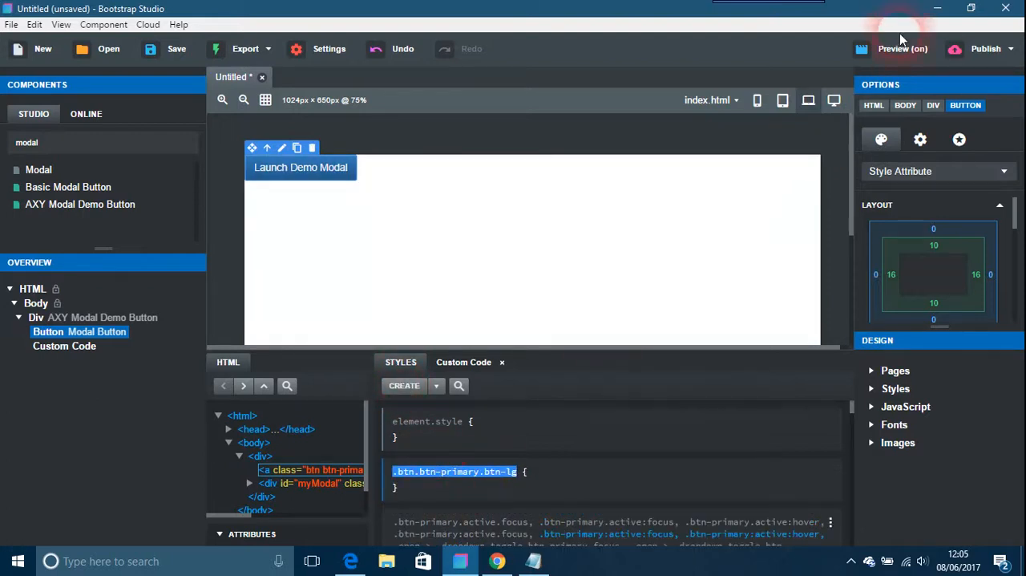
click(902, 49)
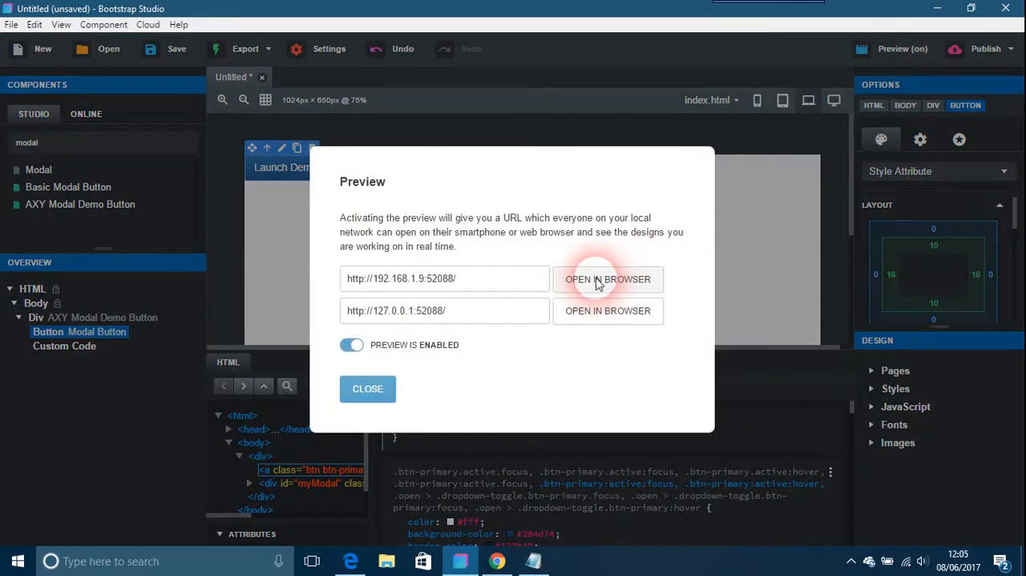
Step: Open the preview in Edge, launch the 'Please buy from us' modal, then close it
click(608, 279)
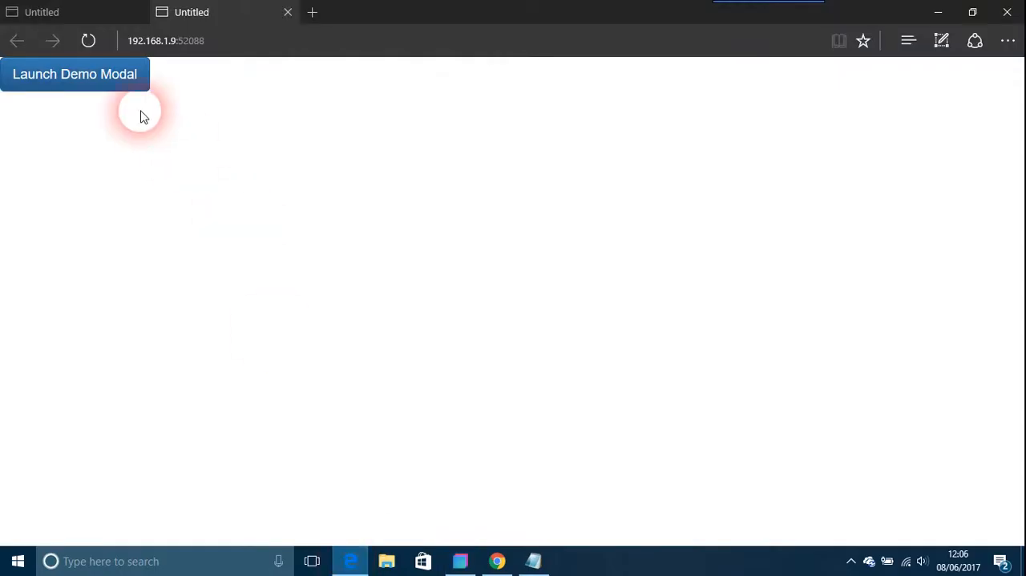
click(75, 74)
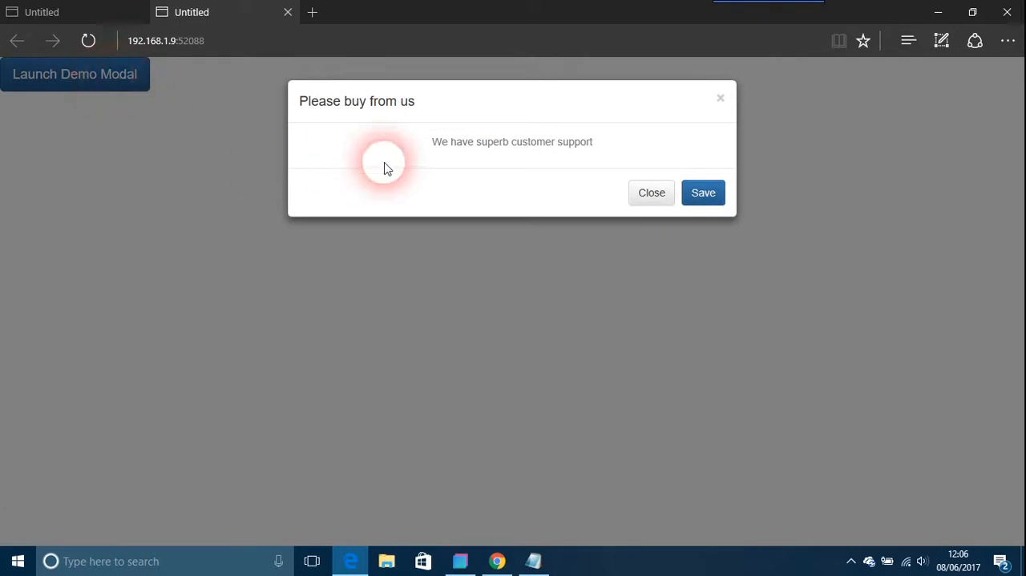
mouse_move(592, 126)
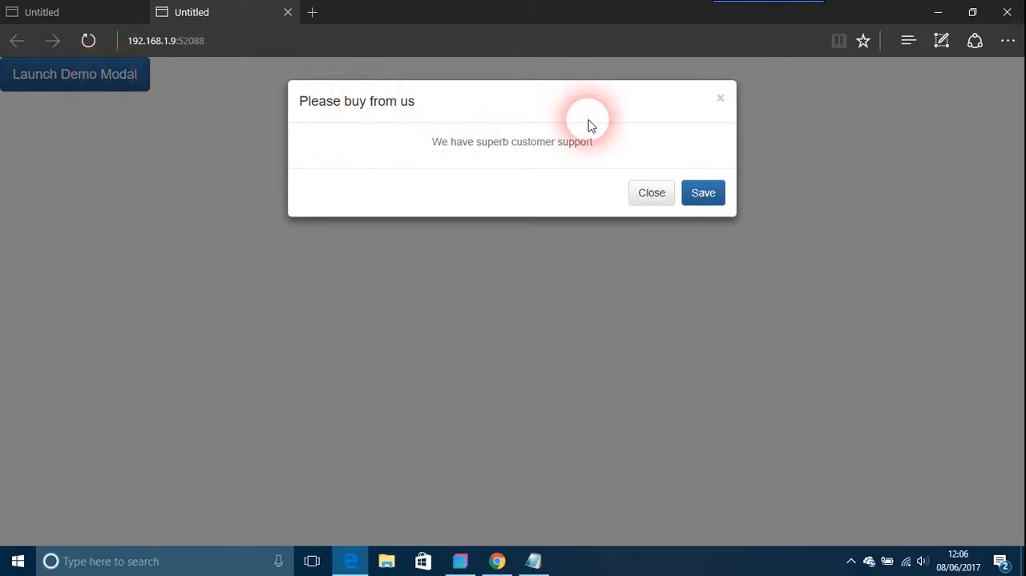
mouse_move(656, 196)
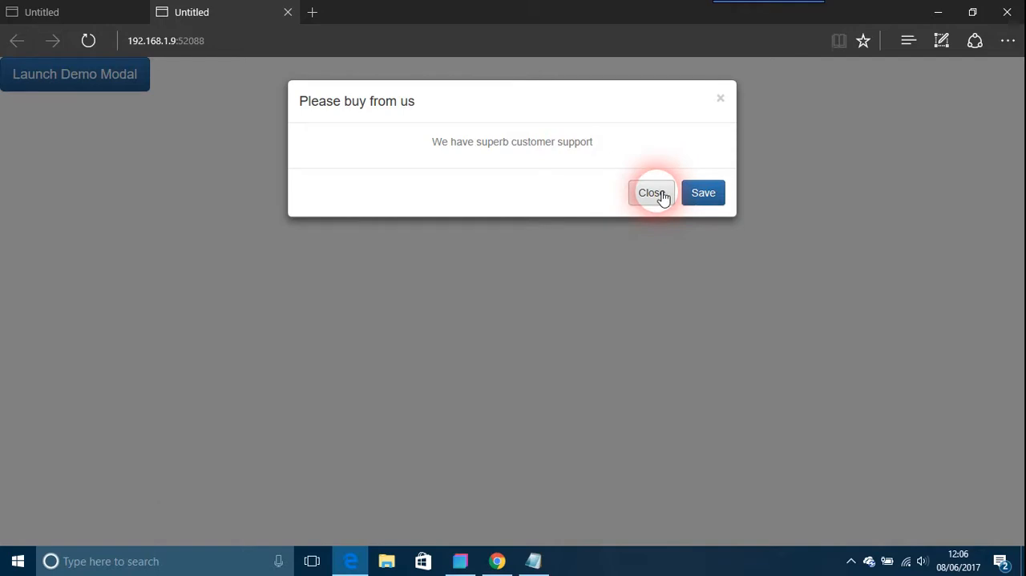
click(652, 193)
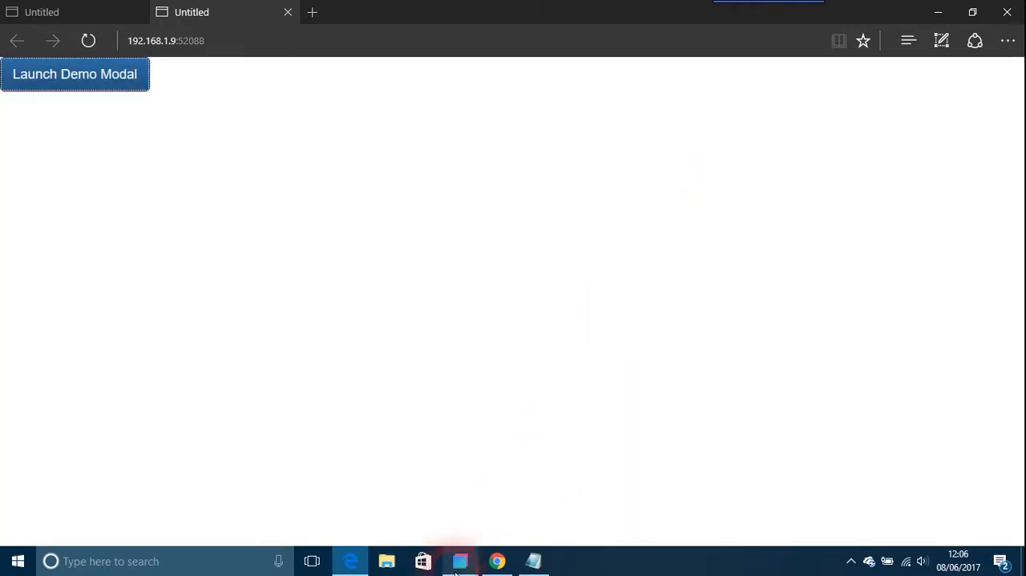
Step: Return to Bootstrap Studio and view the modal's Custom Code tab
click(459, 561)
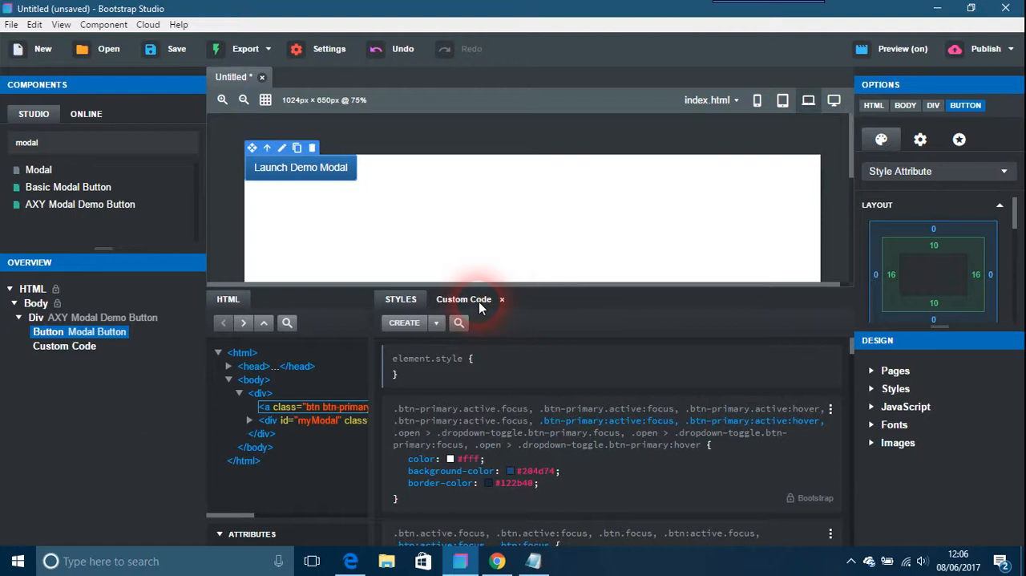
click(463, 299)
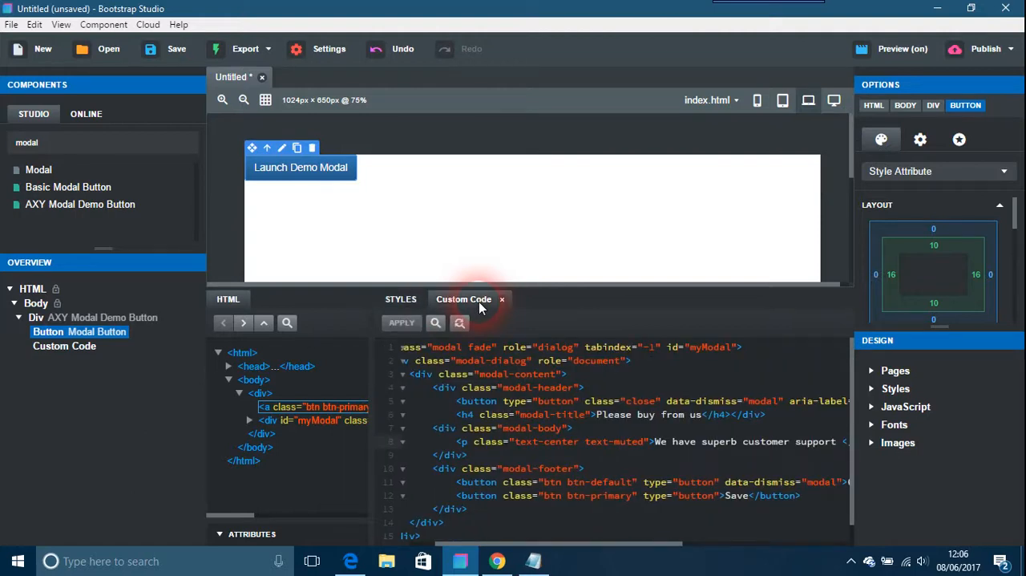